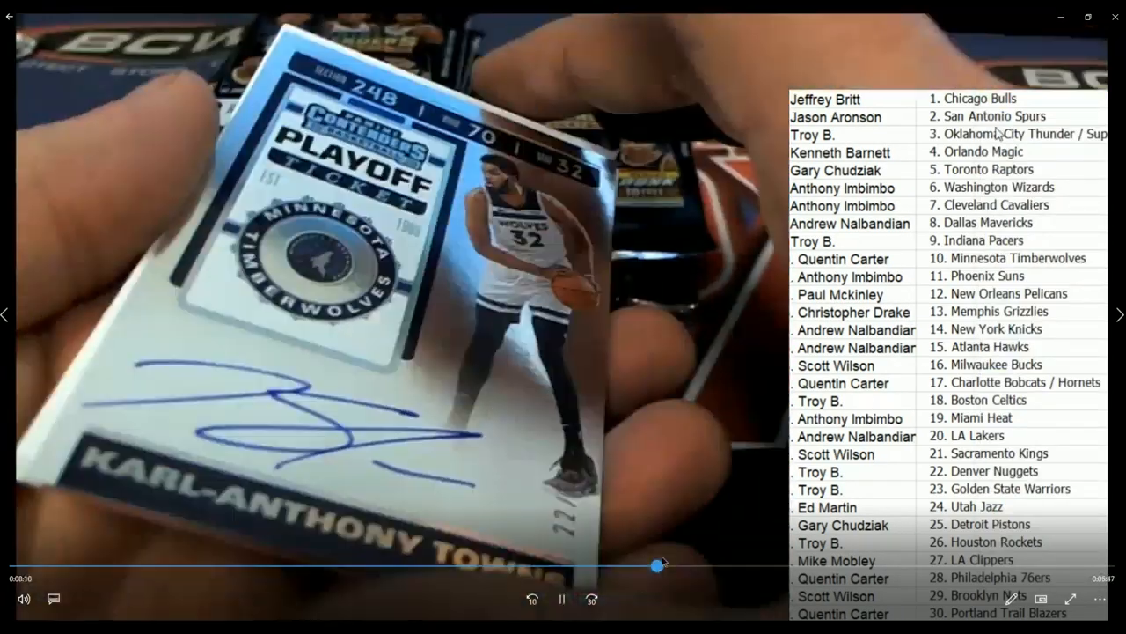
- Skip the break video to its end showing the final participant-to-team list
click(947, 232)
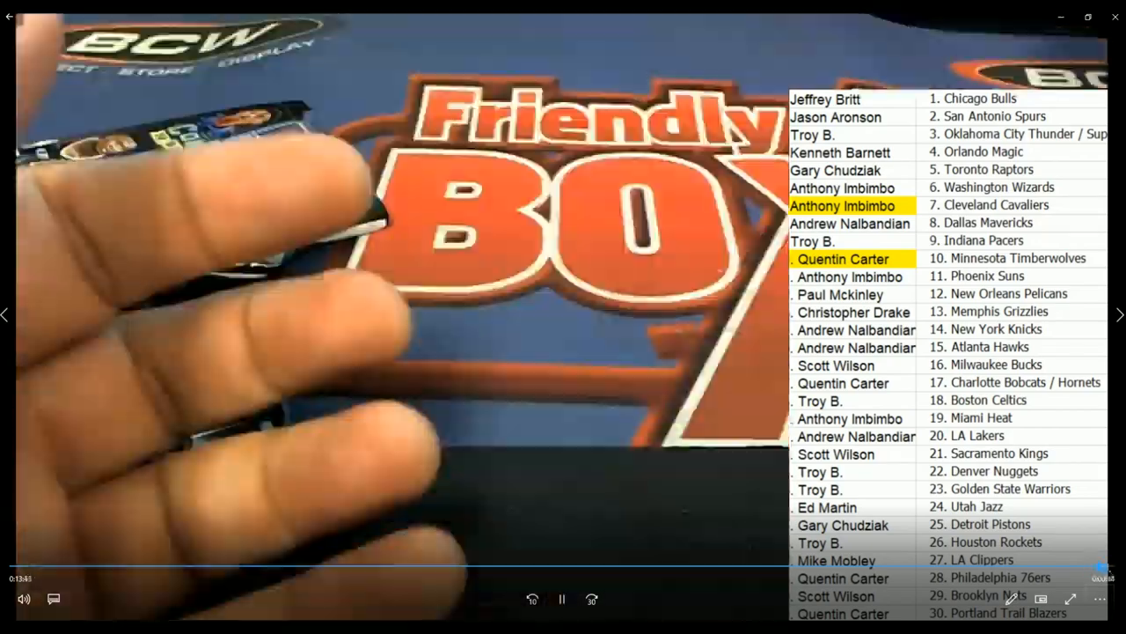
click(724, 566)
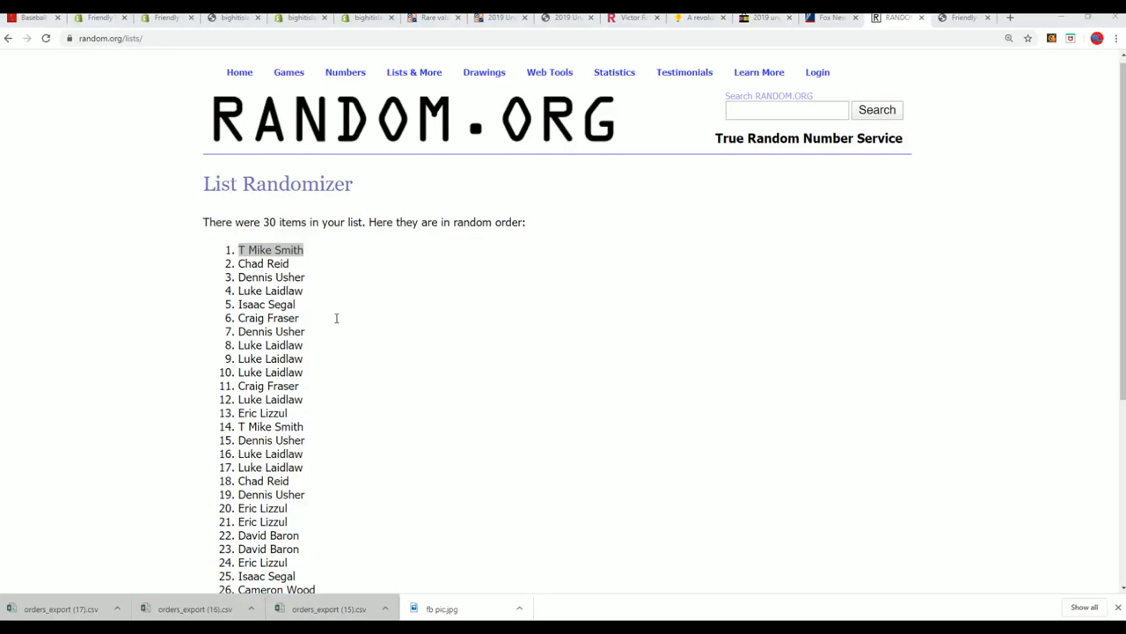
- Return to the blank List Randomizer entry form ready for a new list
double_click(272, 250)
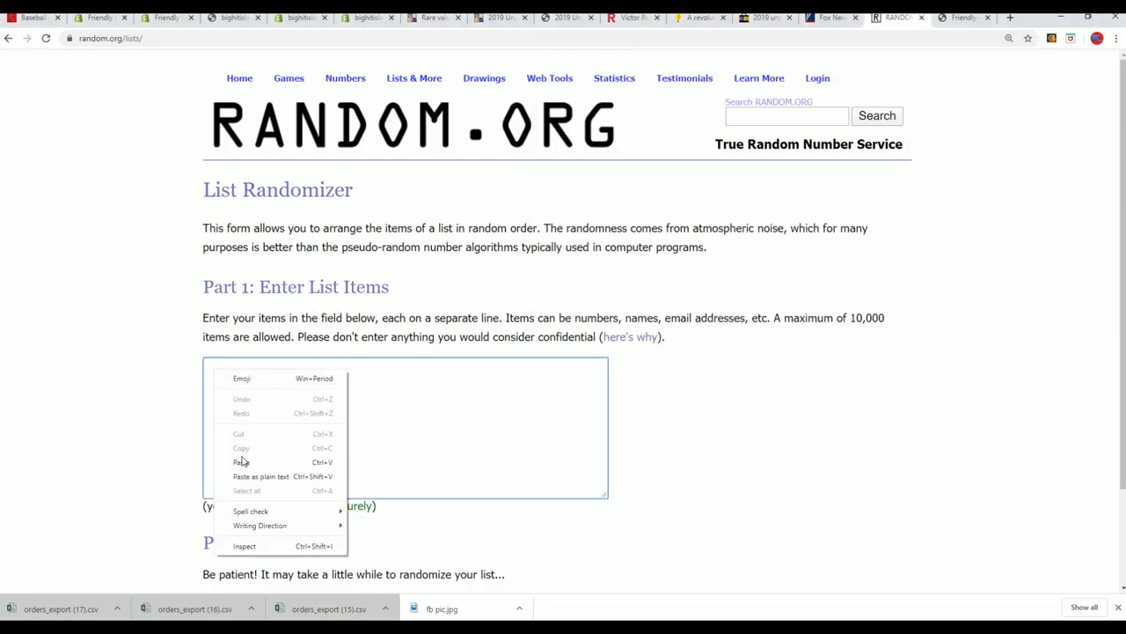
- Paste the 30-name break participant list and randomize it repeatedly for a fresh order
click(240, 461)
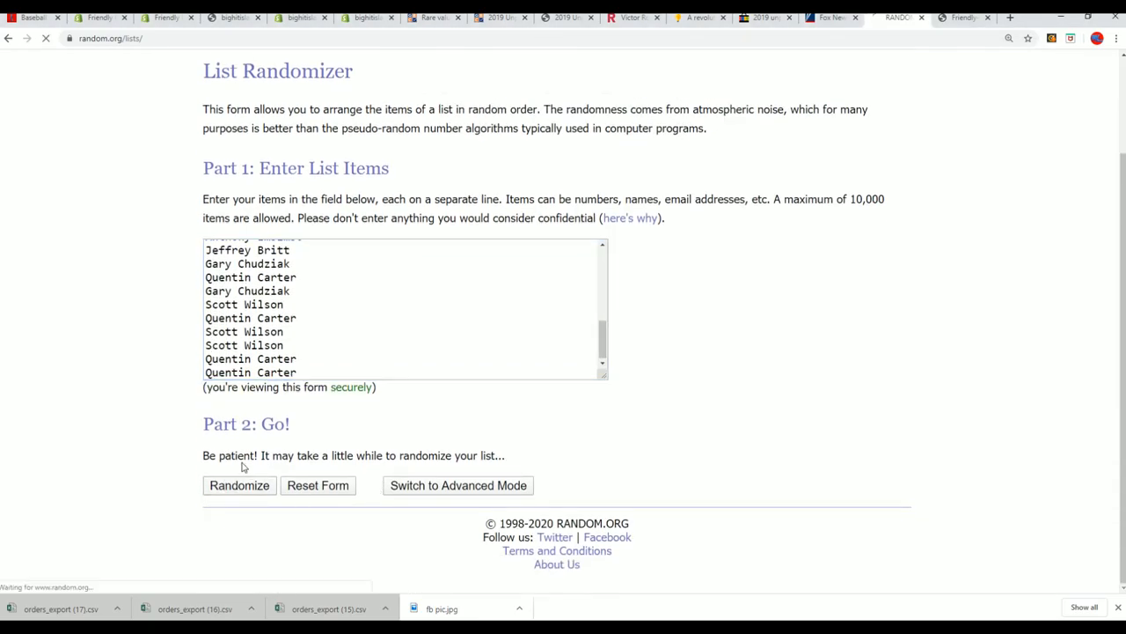
click(239, 486)
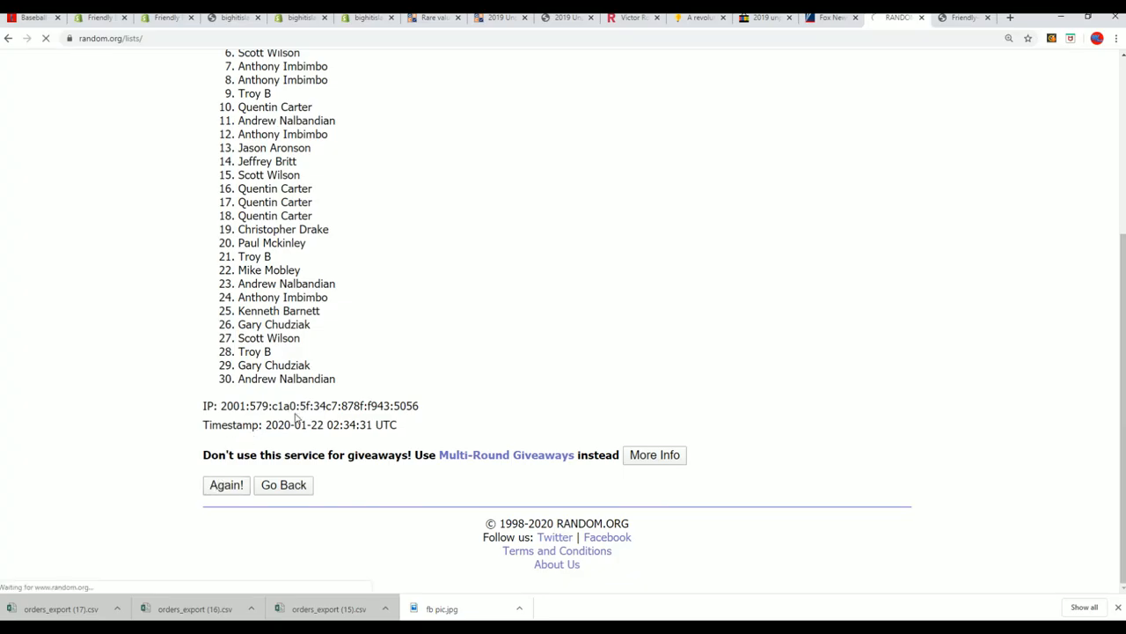
click(225, 485)
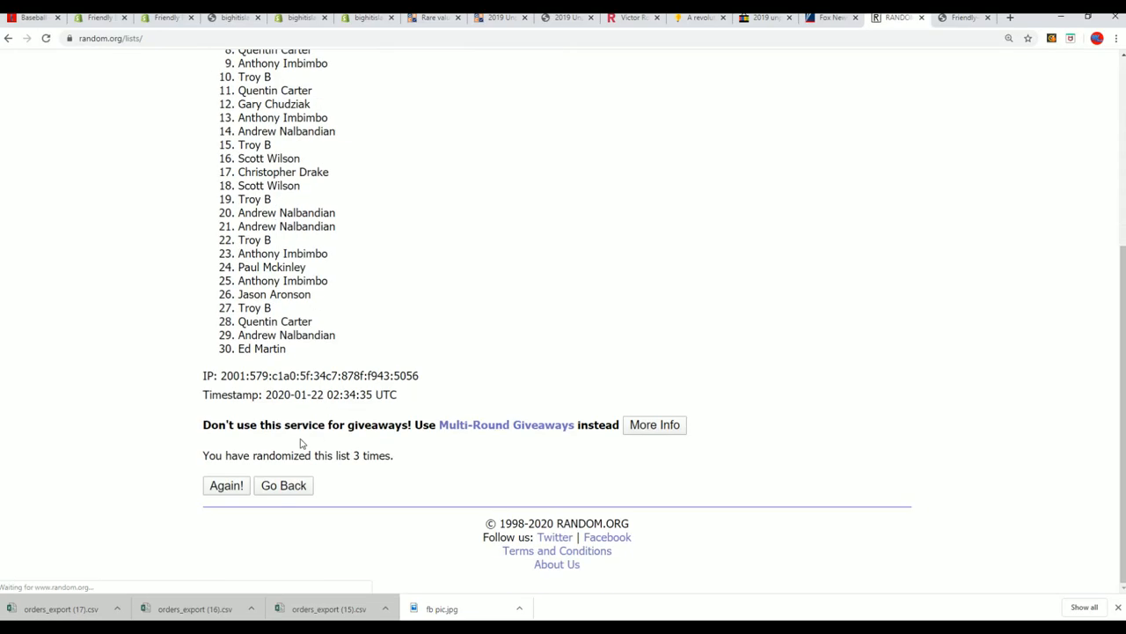
click(225, 486)
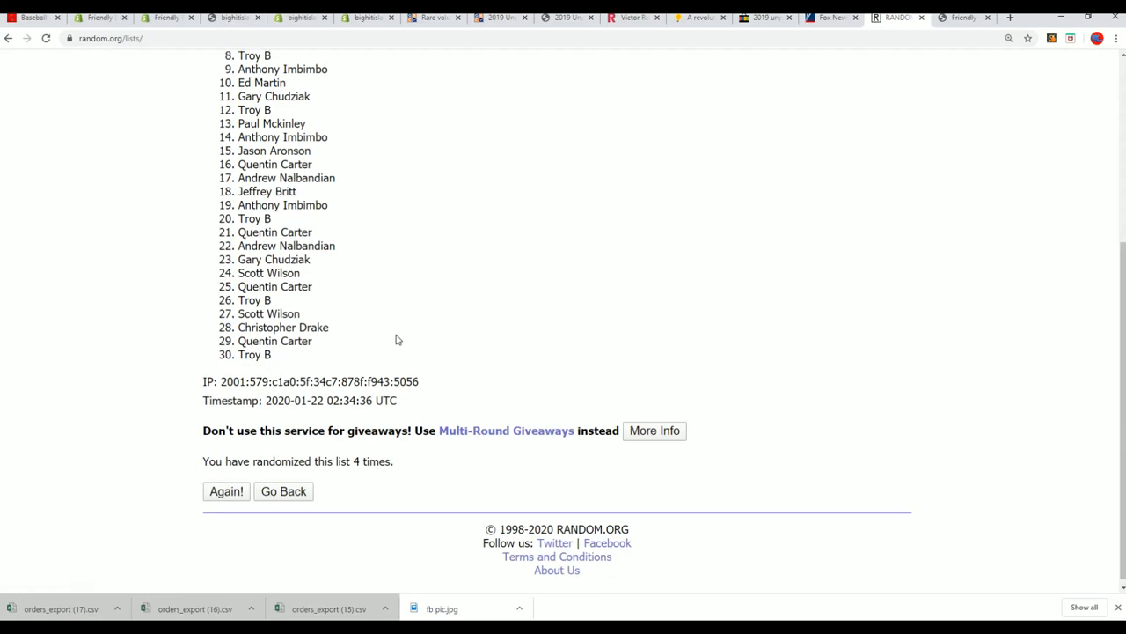
scroll(down, 3)
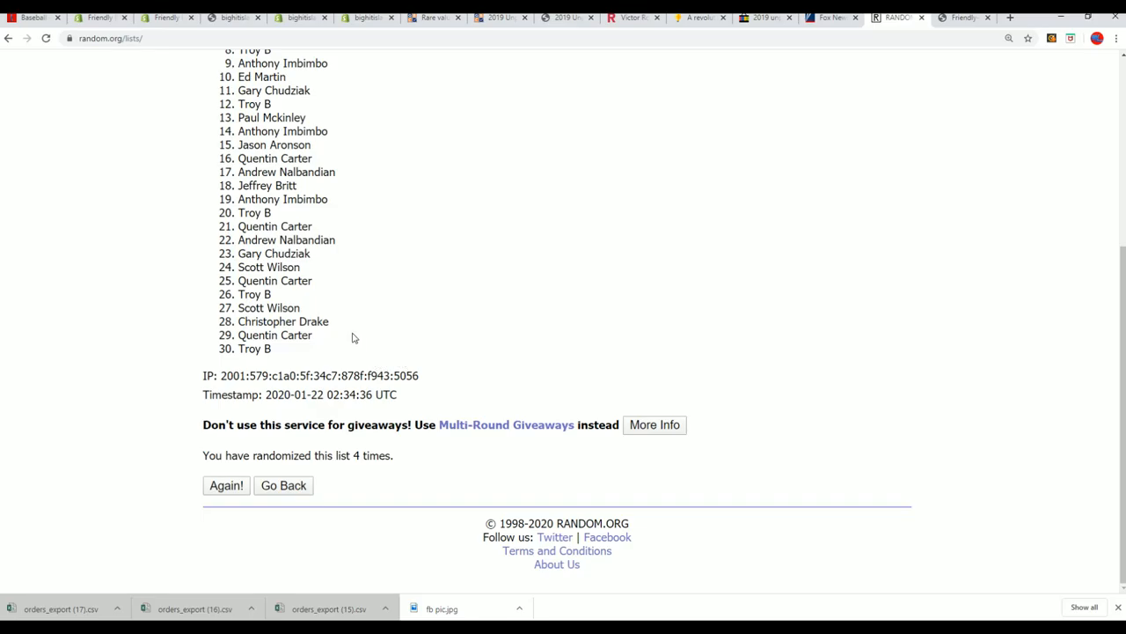
click(225, 485)
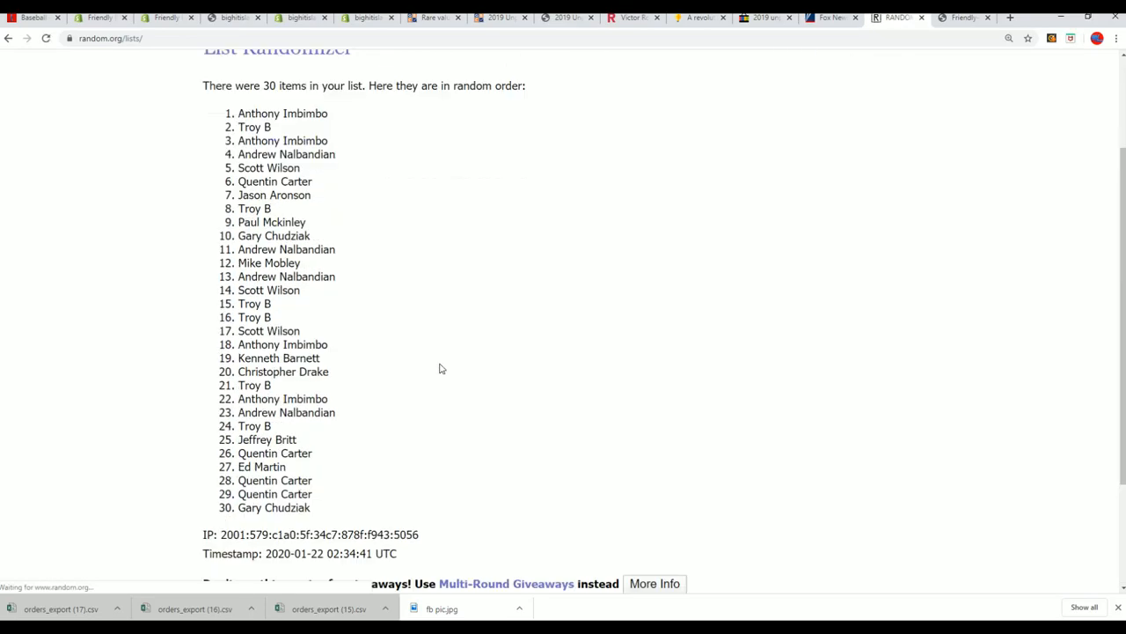
click(232, 18)
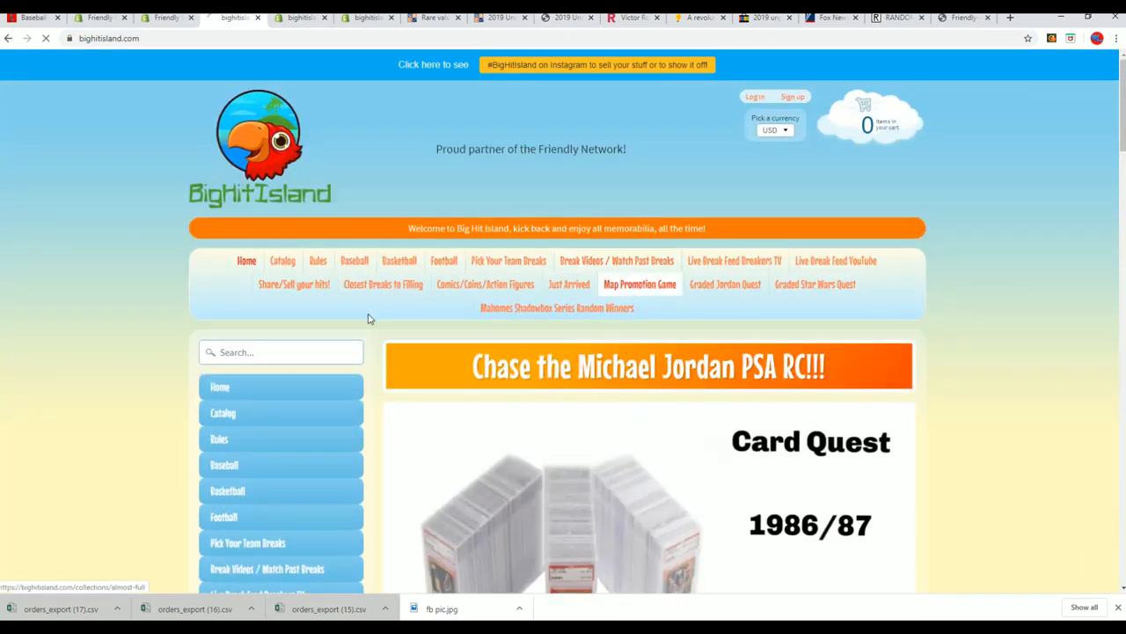
- Show the Map Promotion Game page and scan the numbered Big Hit Island board
click(640, 284)
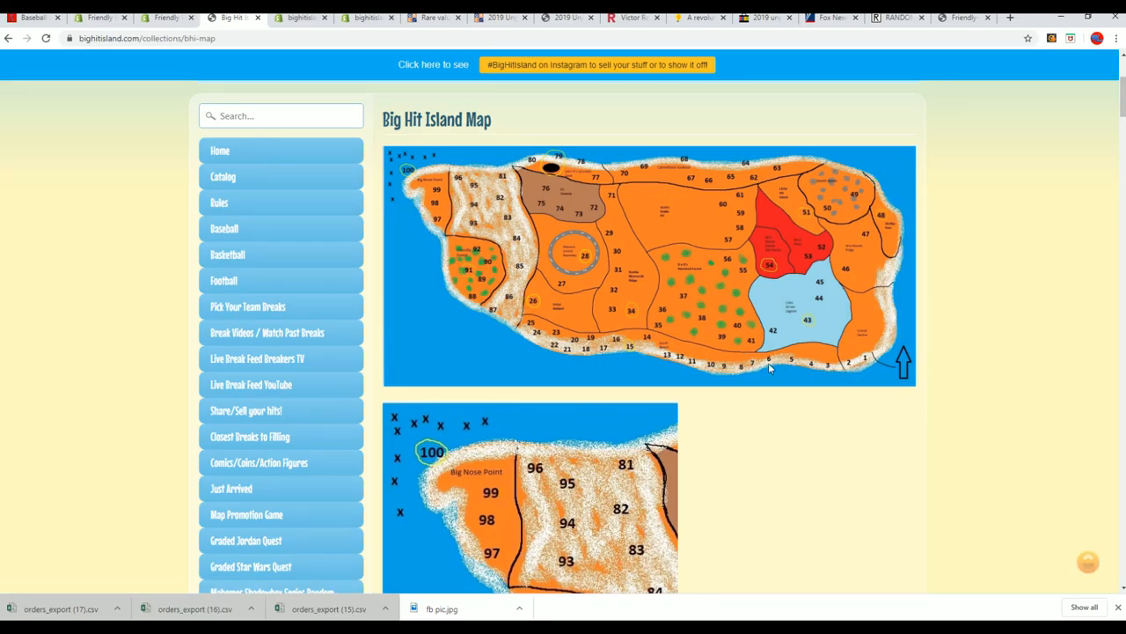
mouse_move(625, 368)
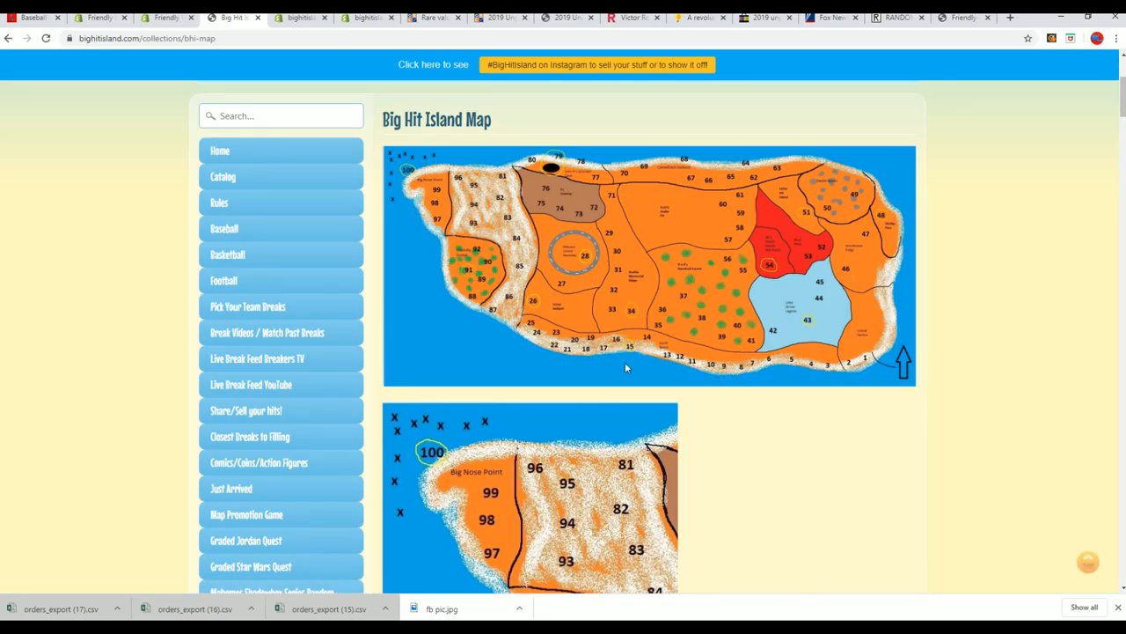
scroll(down, 3)
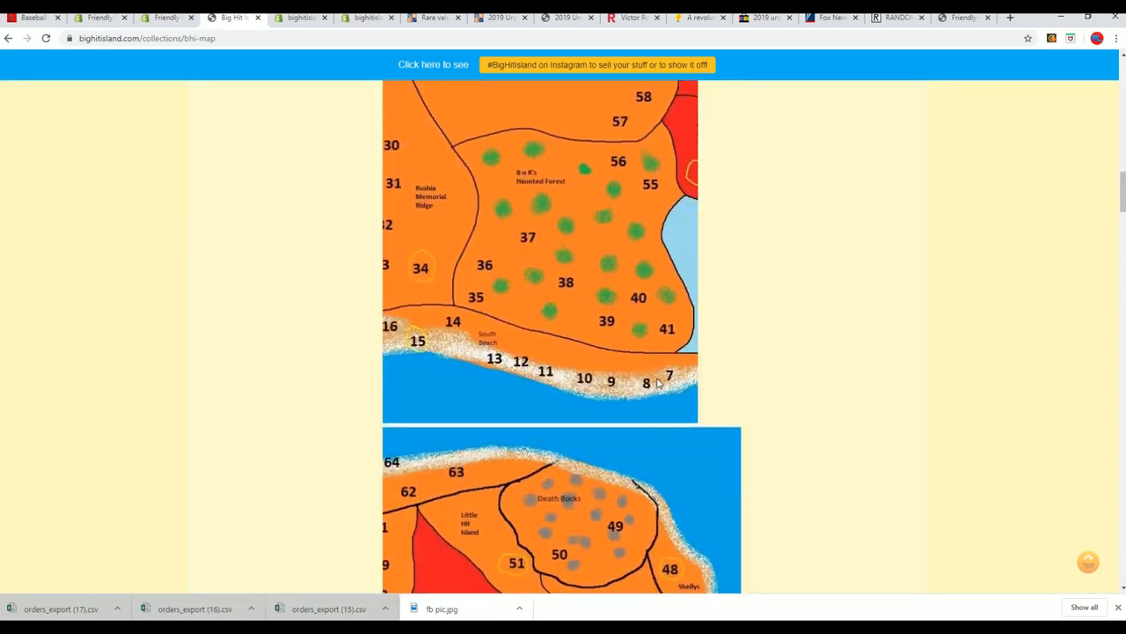
scroll(up, 3)
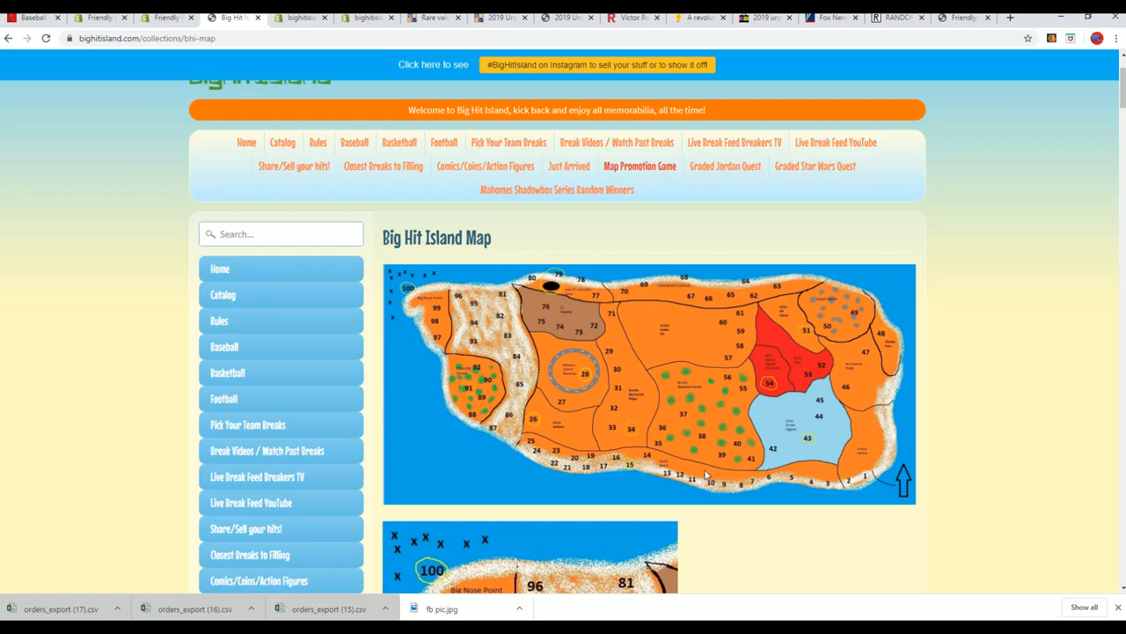
mouse_move(222, 306)
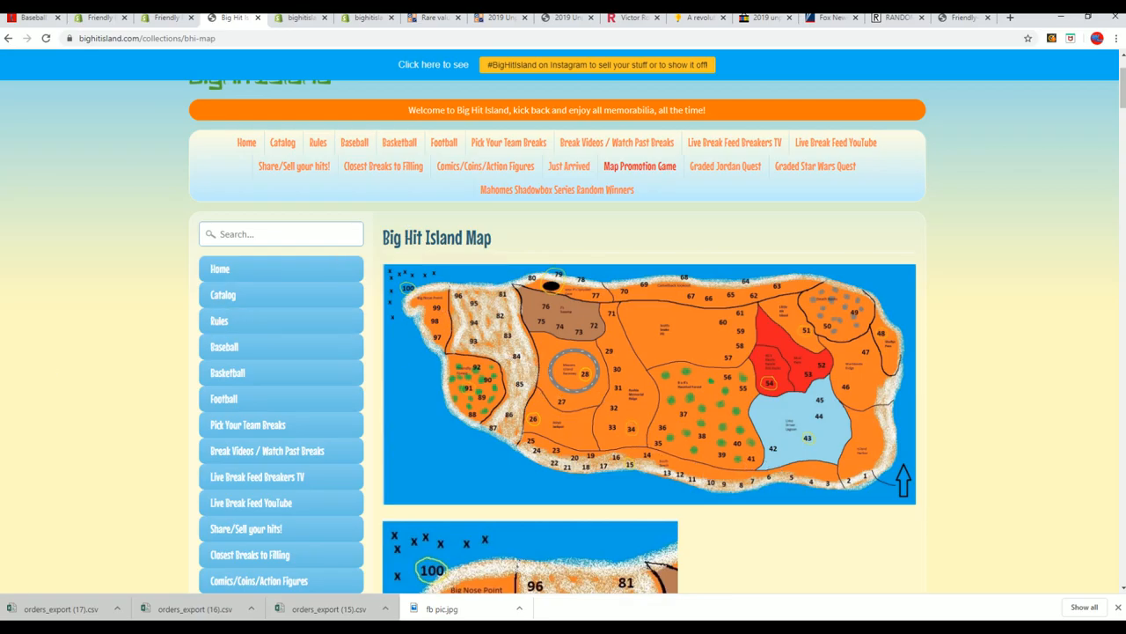
mouse_move(509, 236)
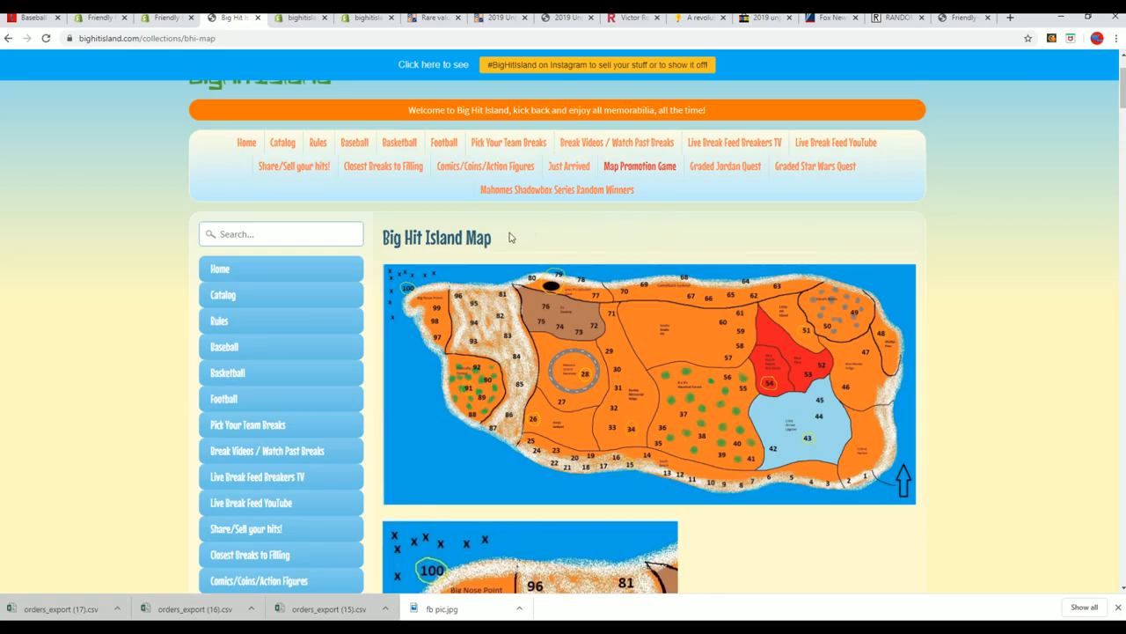